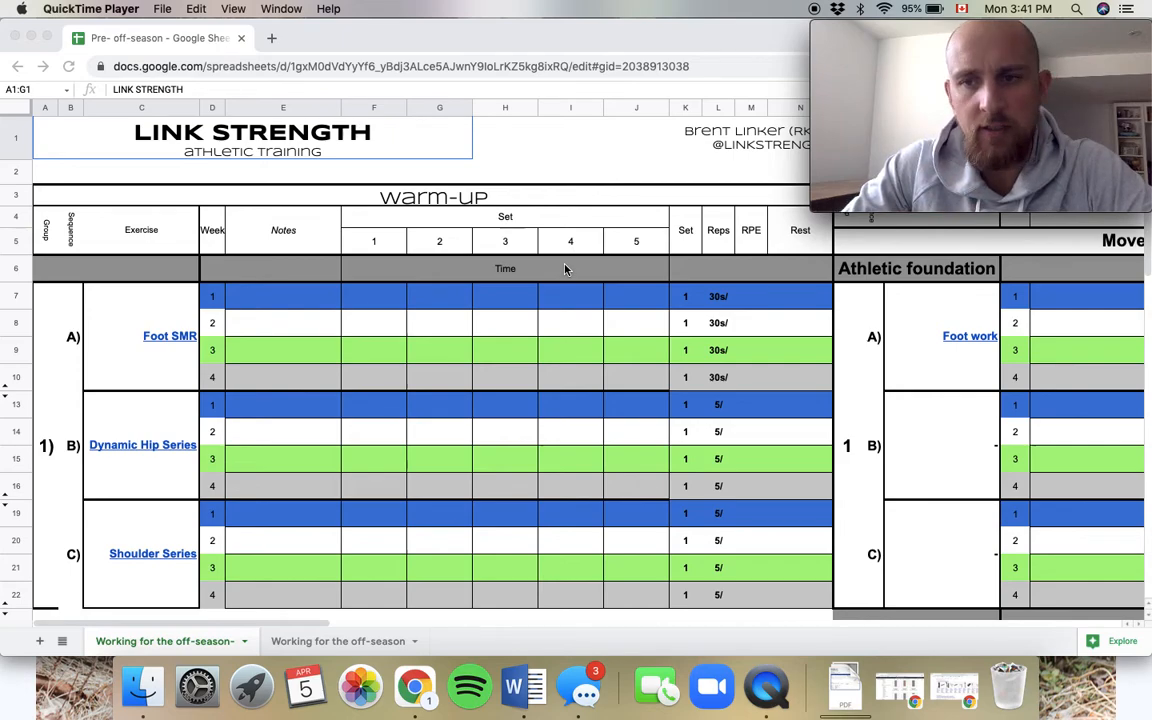
mouse_move(188, 408)
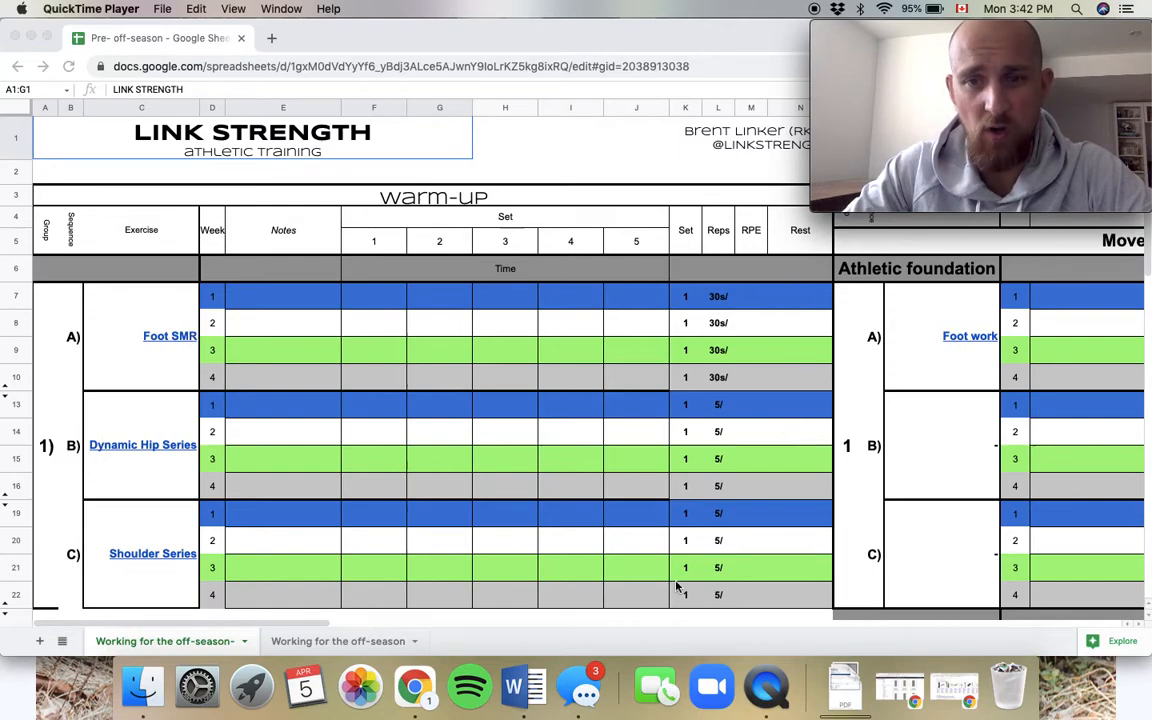
scroll("down", 3)
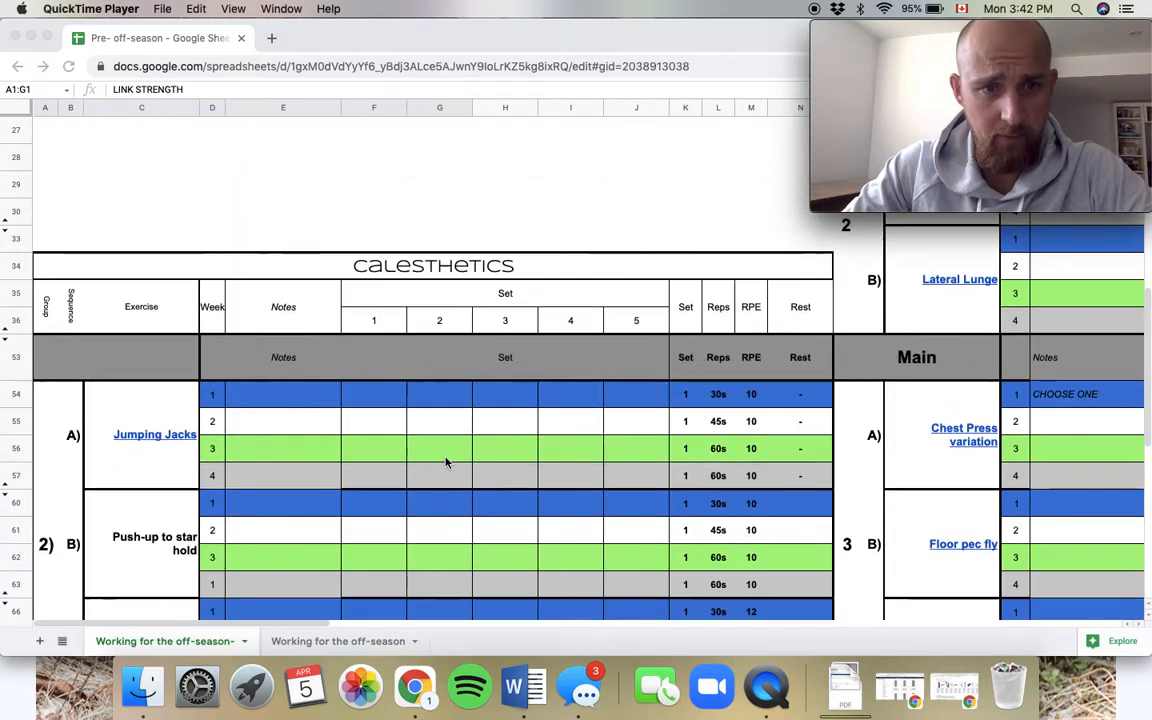
scroll("down", 3)
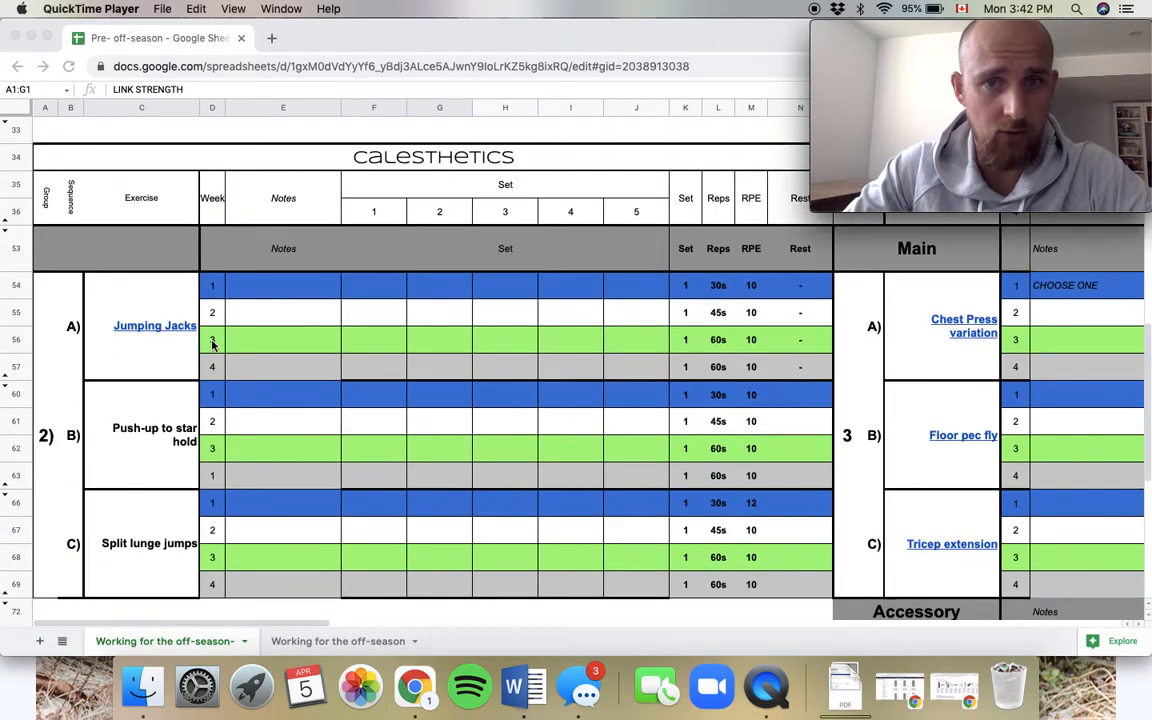
mouse_move(730, 304)
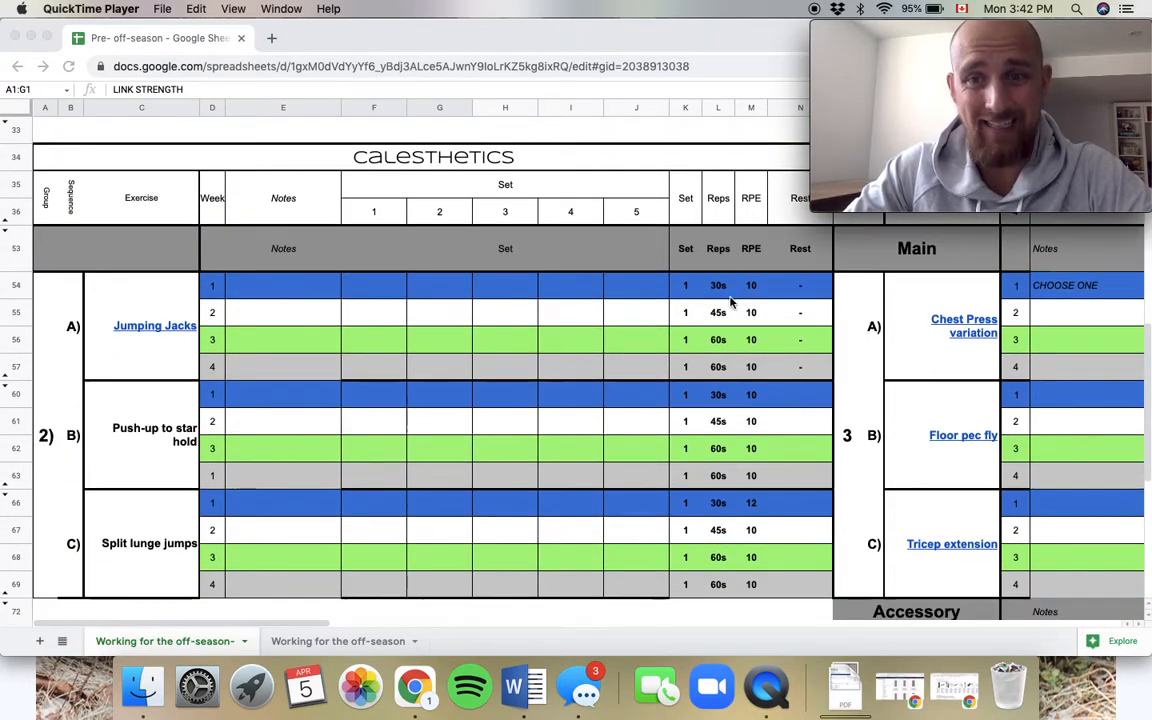
mouse_move(122, 448)
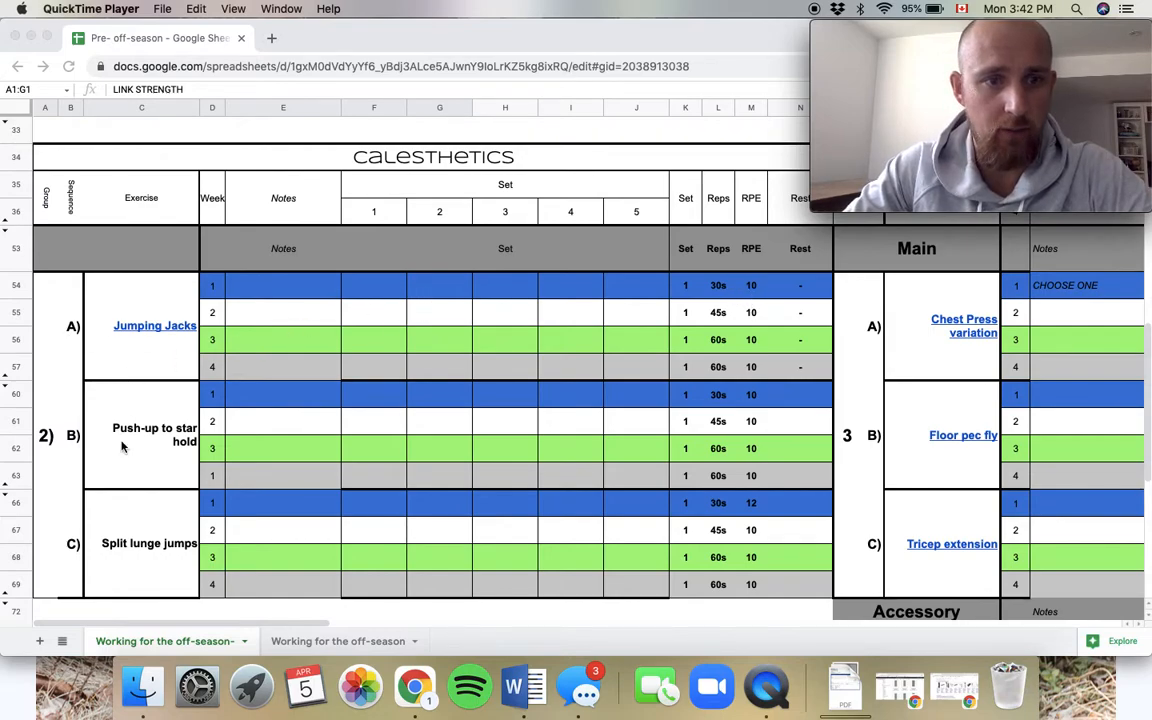
mouse_move(182, 448)
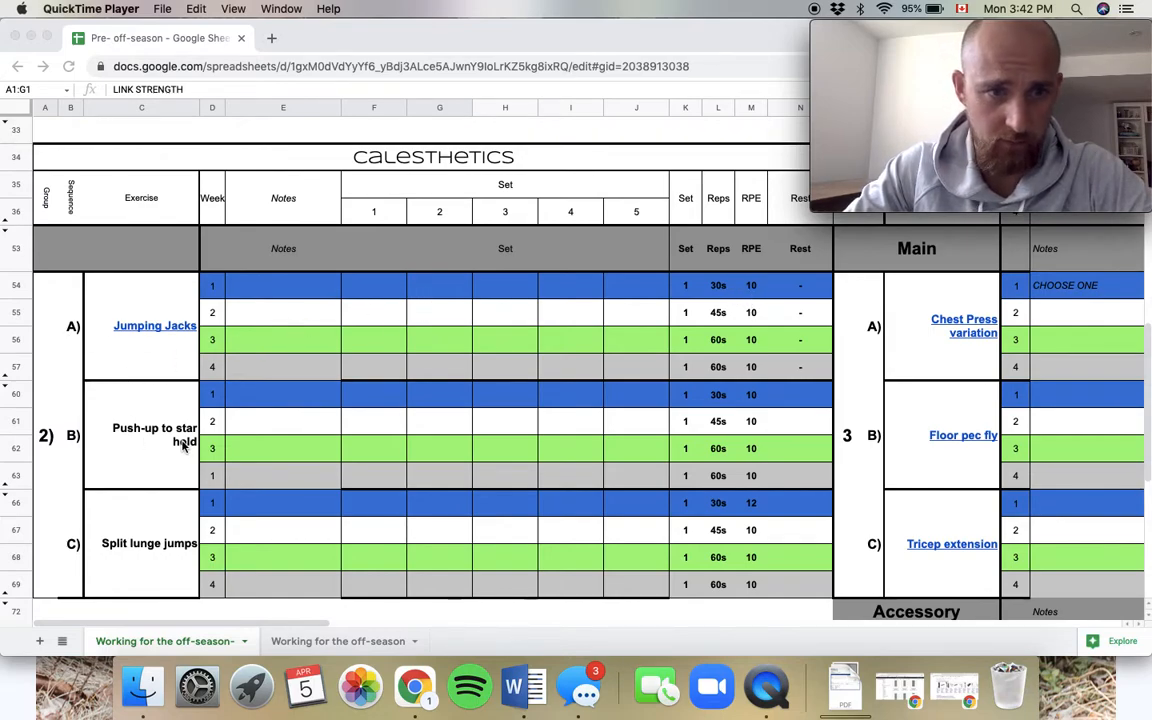
mouse_move(128, 556)
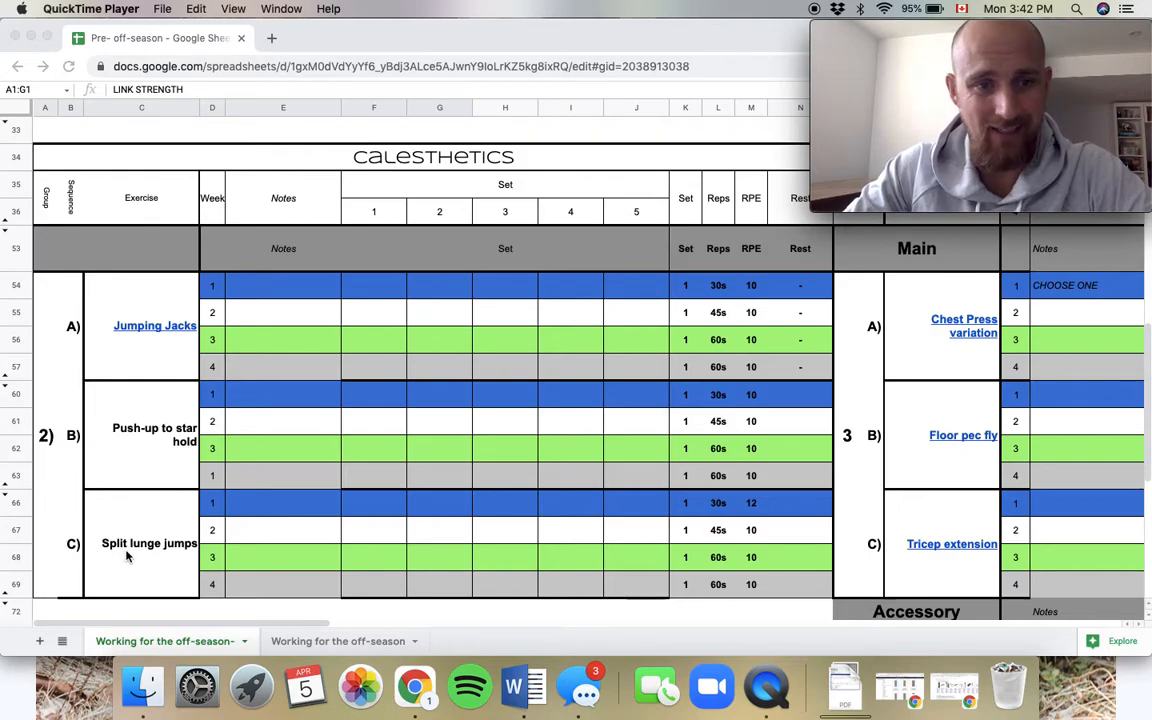
mouse_move(456, 504)
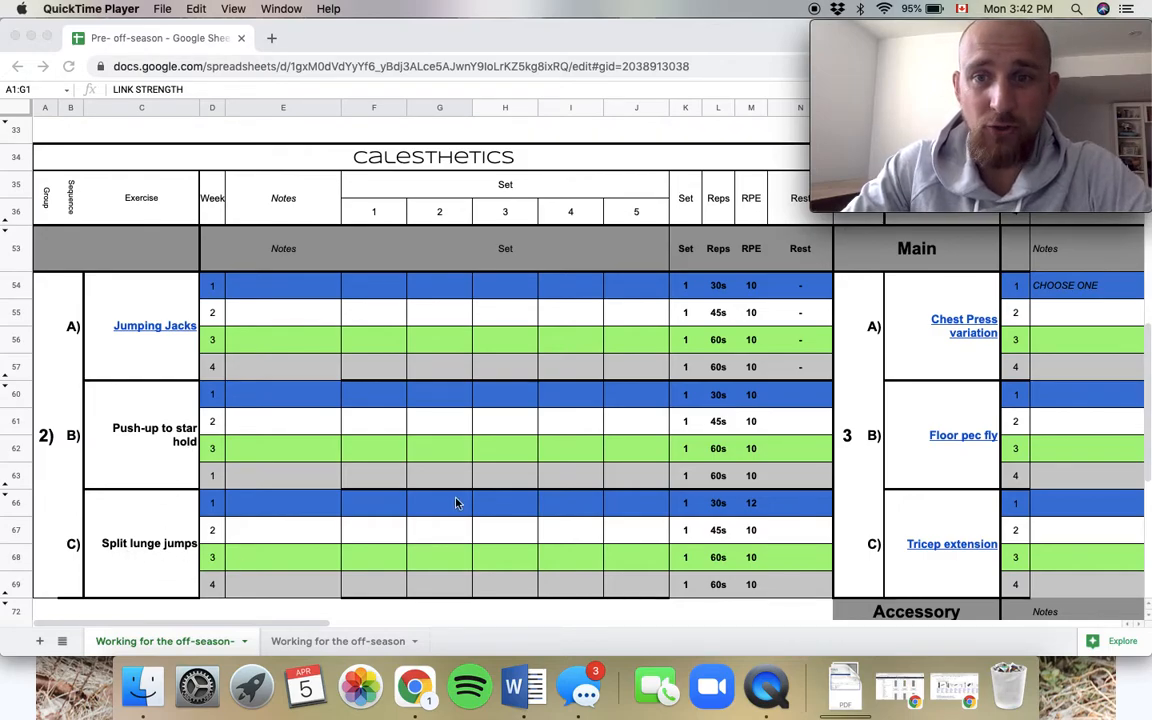